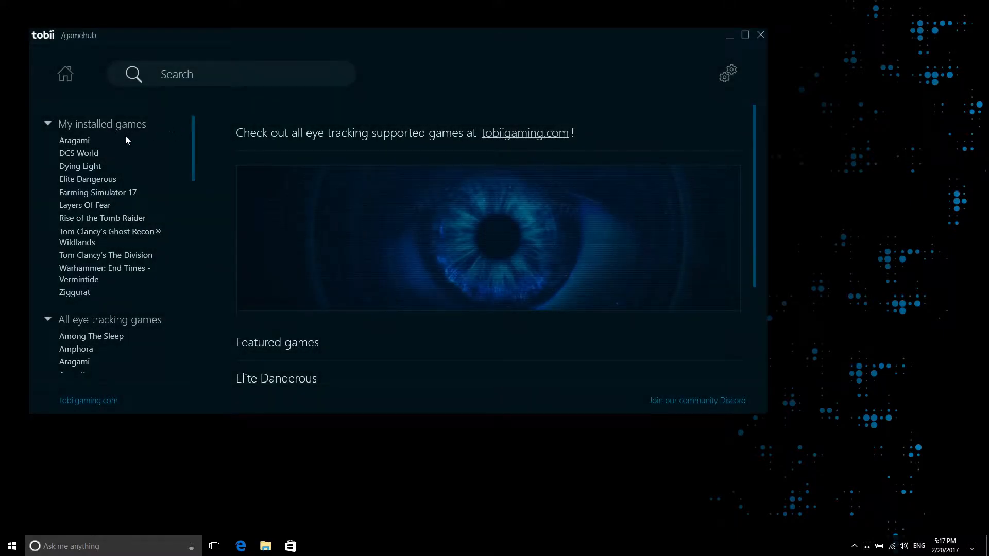
- Browse the DCS World, Elite Dangerous, Layers Of Fear and another installed game's settings pages
click(78, 153)
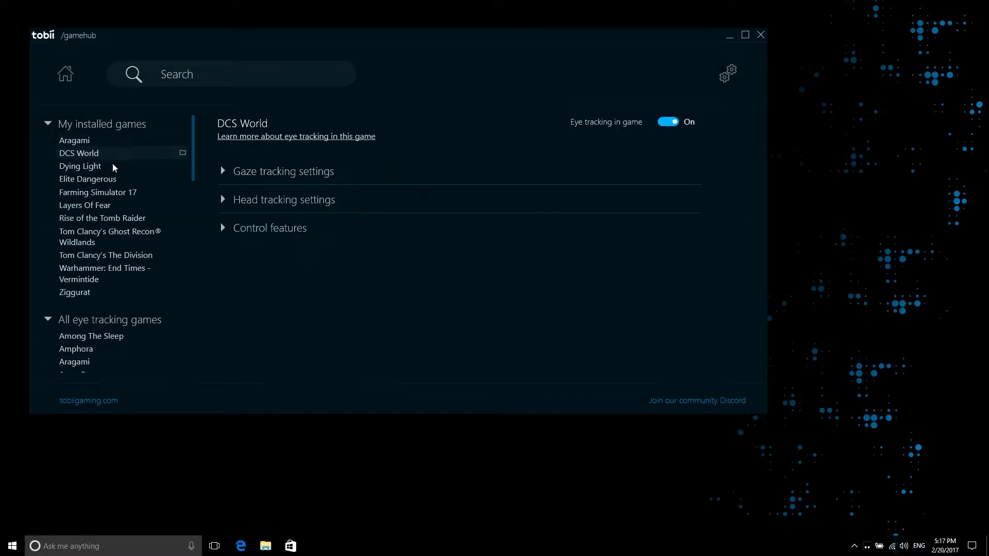
click(87, 179)
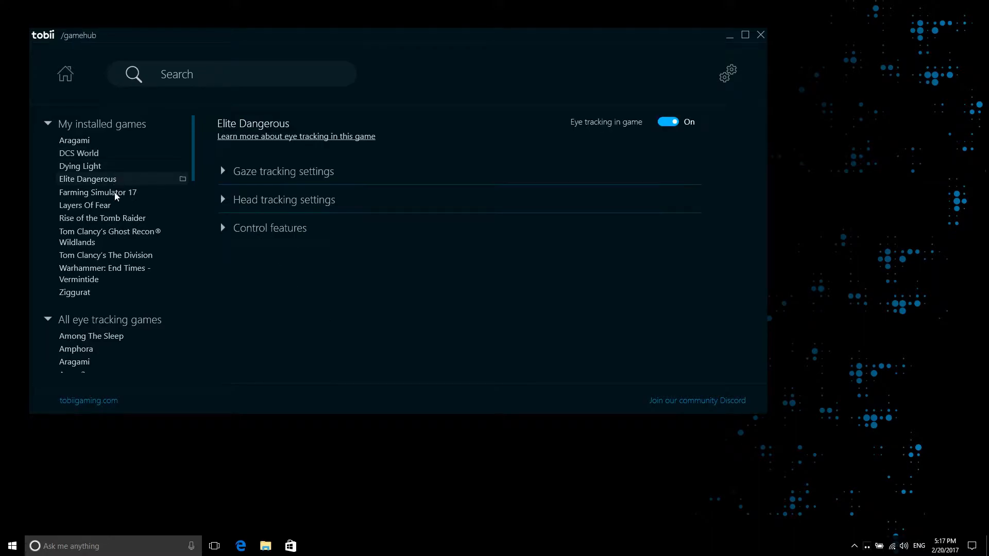
click(85, 205)
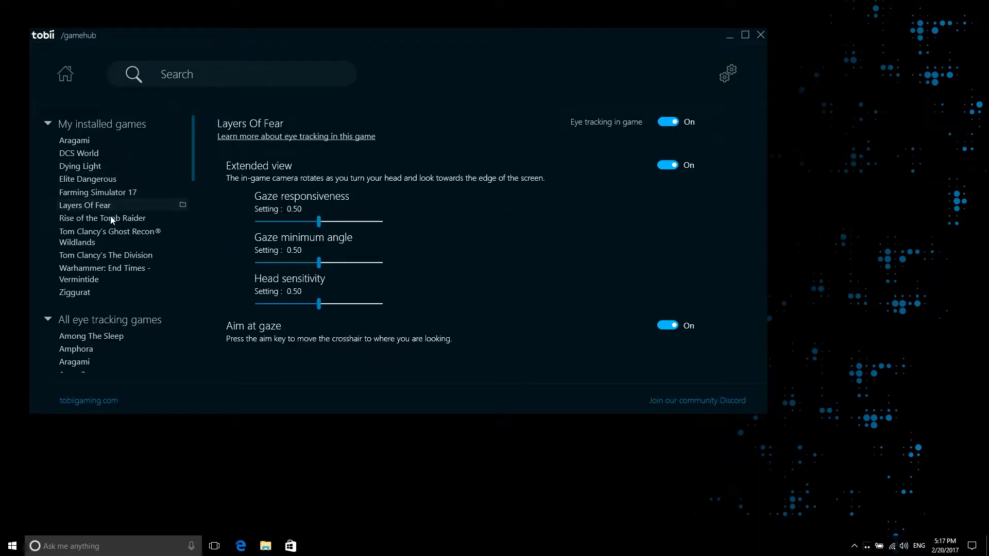
click(110, 236)
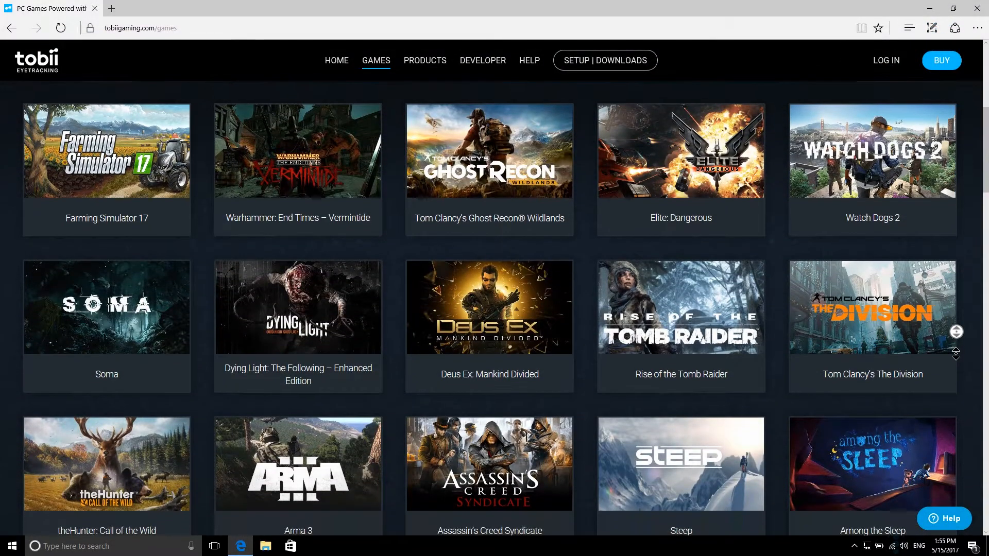
scroll(down, 3)
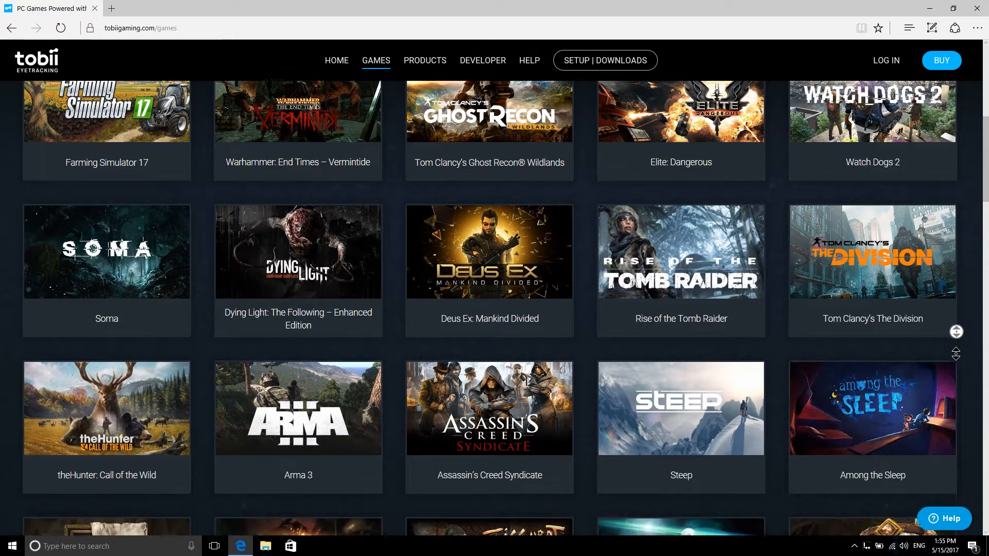
scroll(down, 3)
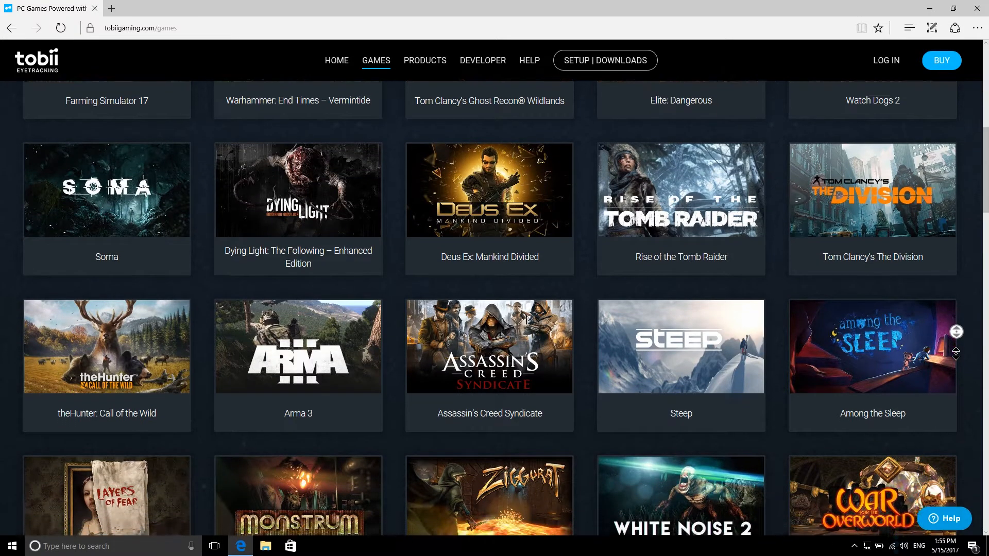
scroll(down, 3)
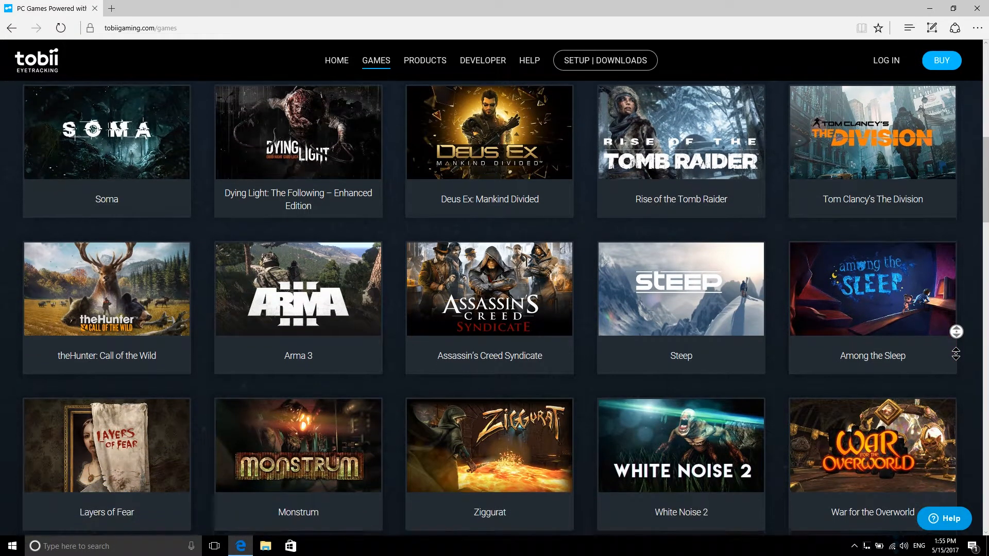
scroll(down, 3)
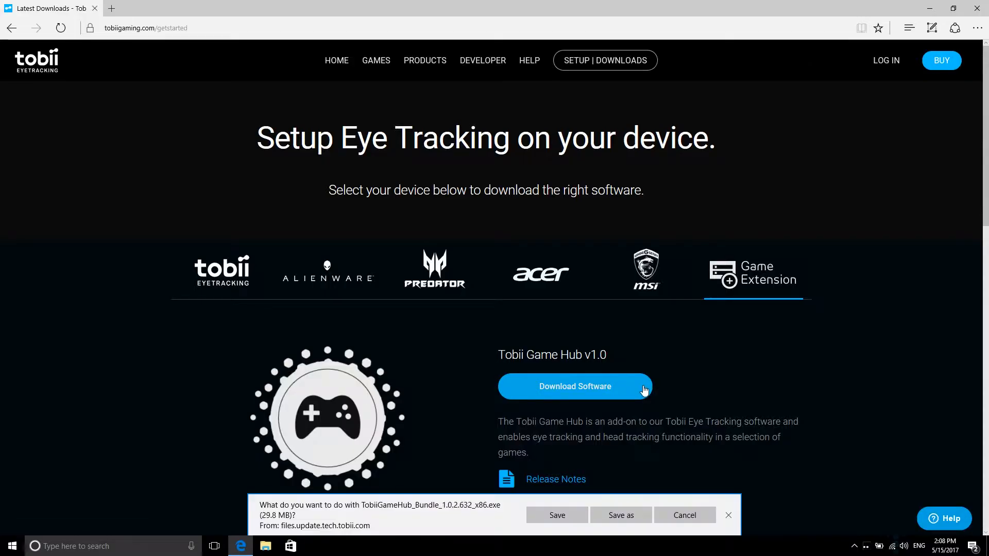
- Save, run and finish installing the downloaded Game Hub installer
click(557, 514)
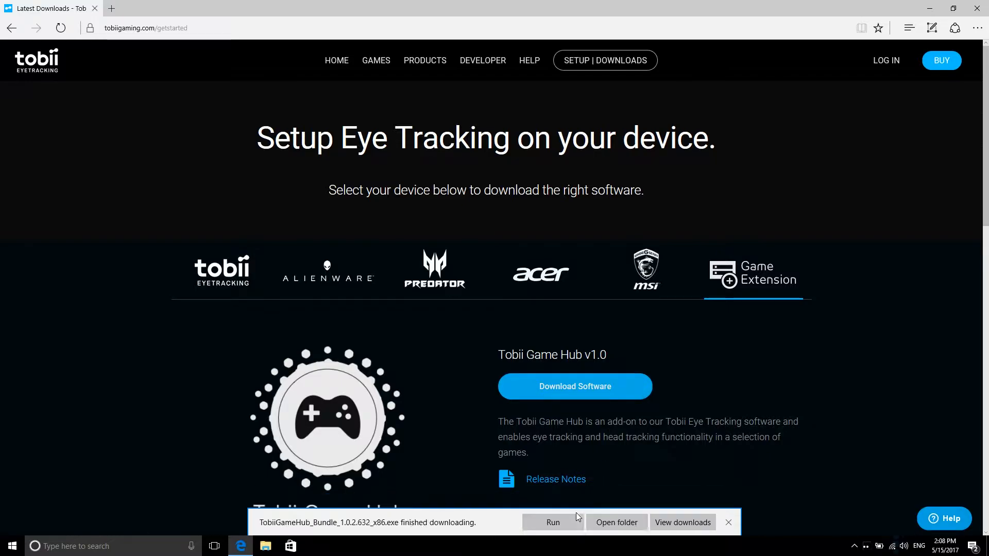
click(553, 522)
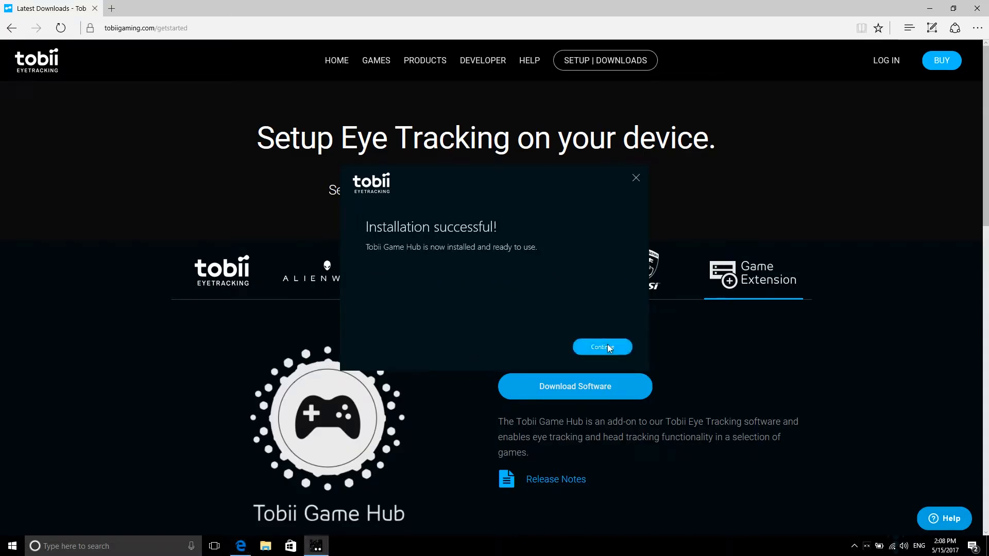
click(601, 347)
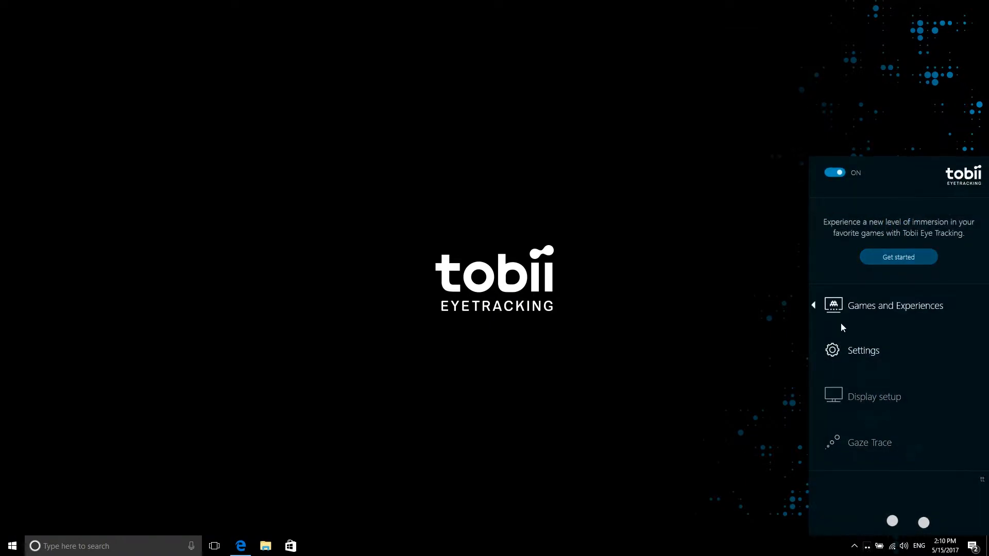
- Launch Game Hub from Games and Experiences and download the vJoy driver
click(894, 305)
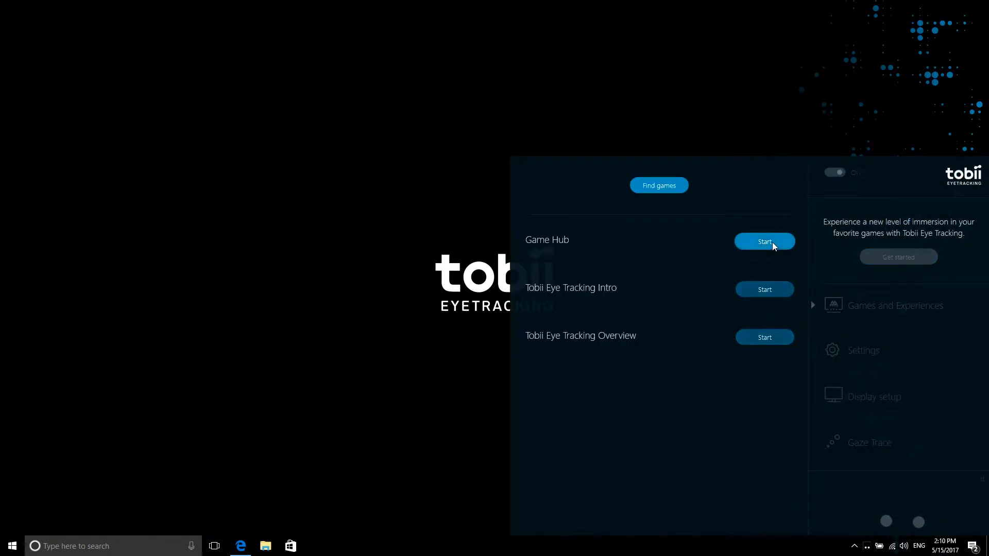
click(764, 242)
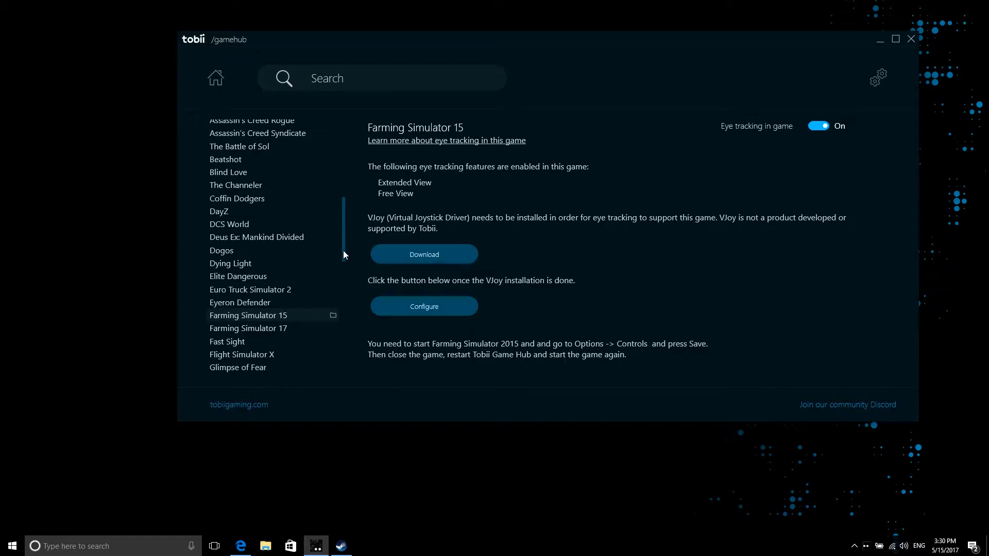
mouse_move(460, 250)
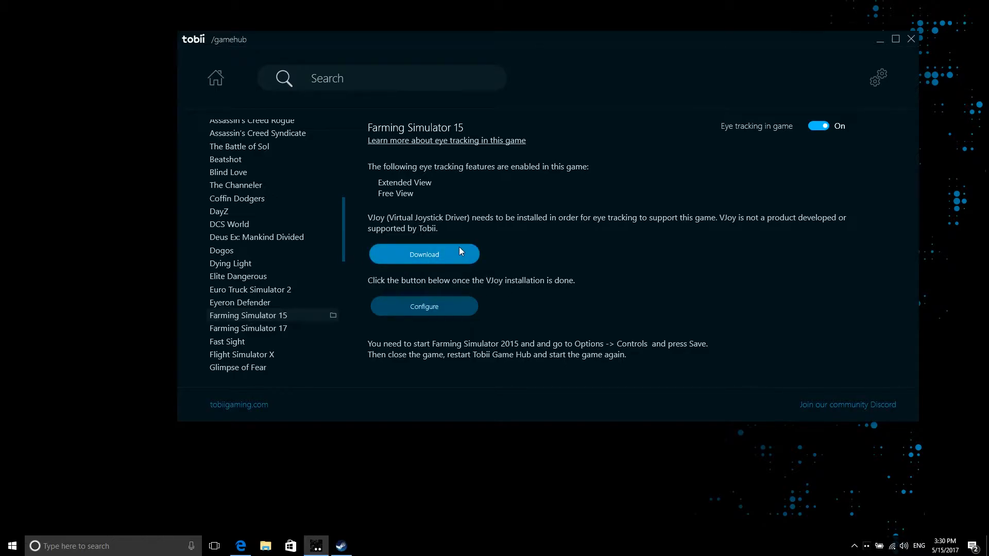
click(424, 254)
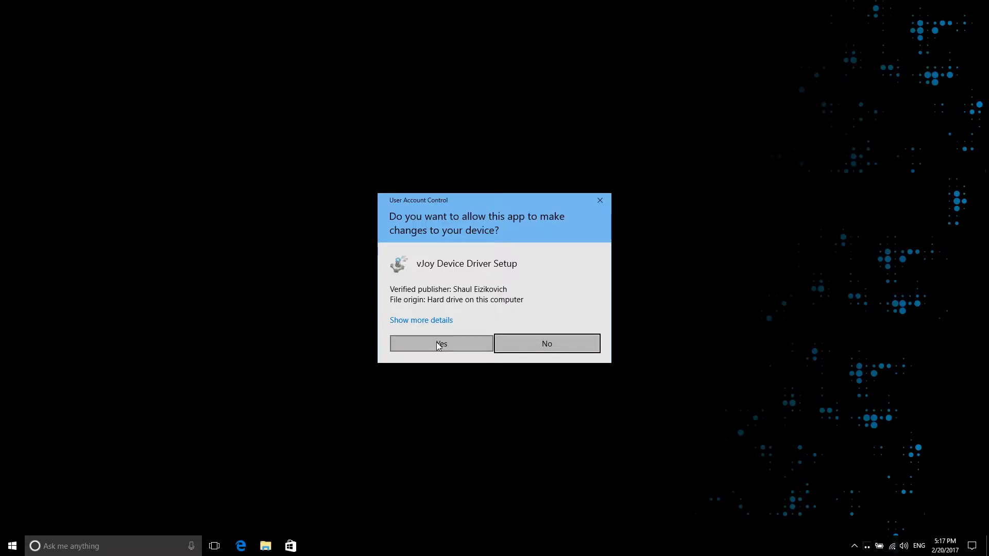
- Allow the vJoy setup through User Account Control and start the driver install
click(441, 343)
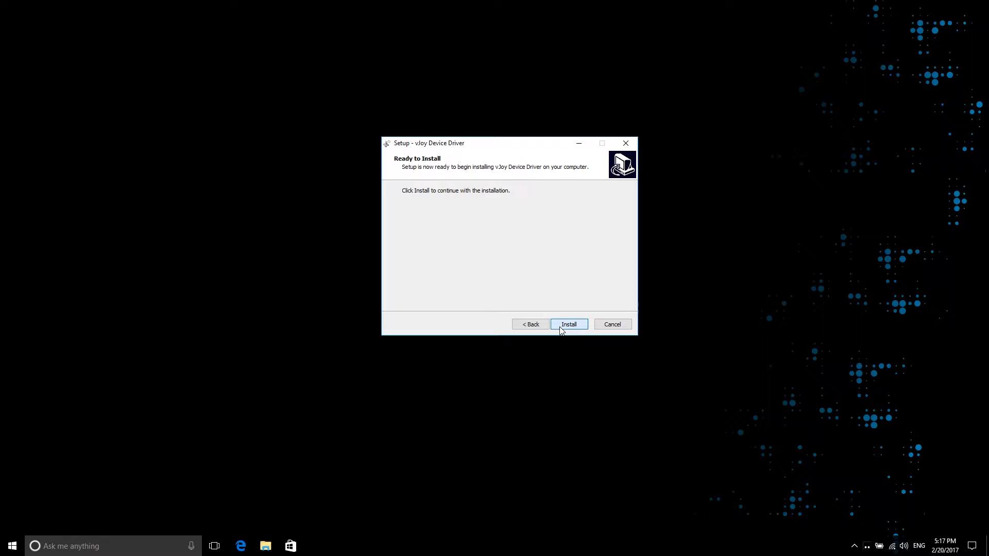
click(569, 324)
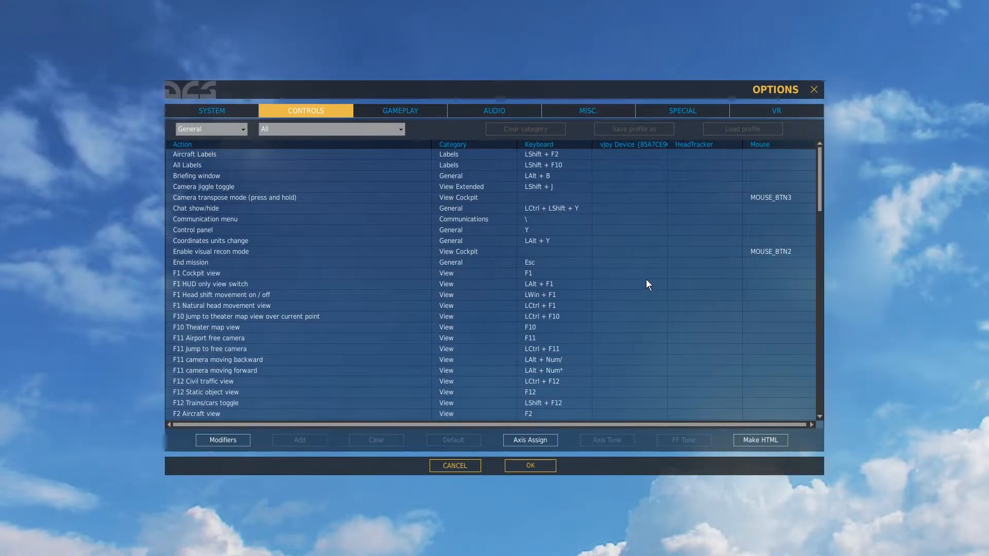
scroll(down, 3)
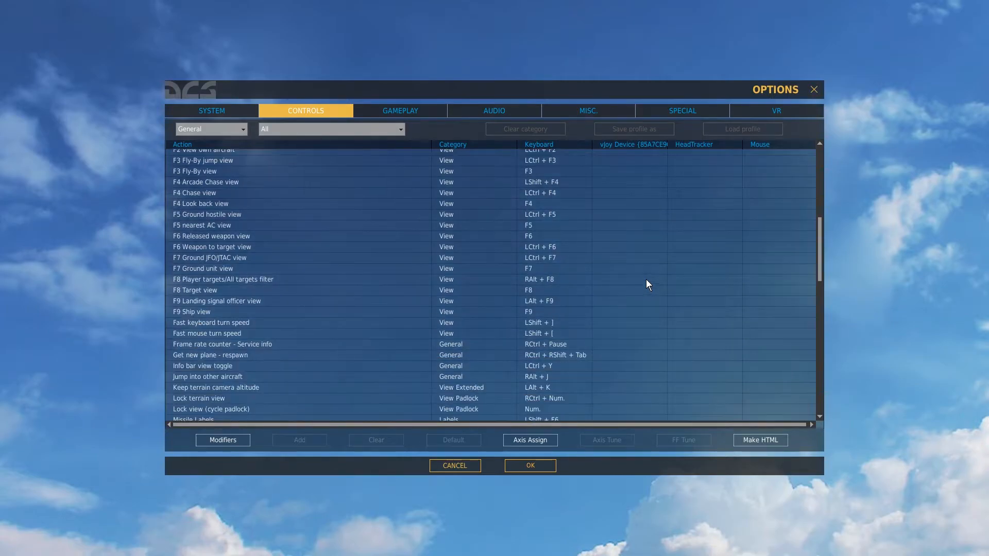
scroll(down, 3)
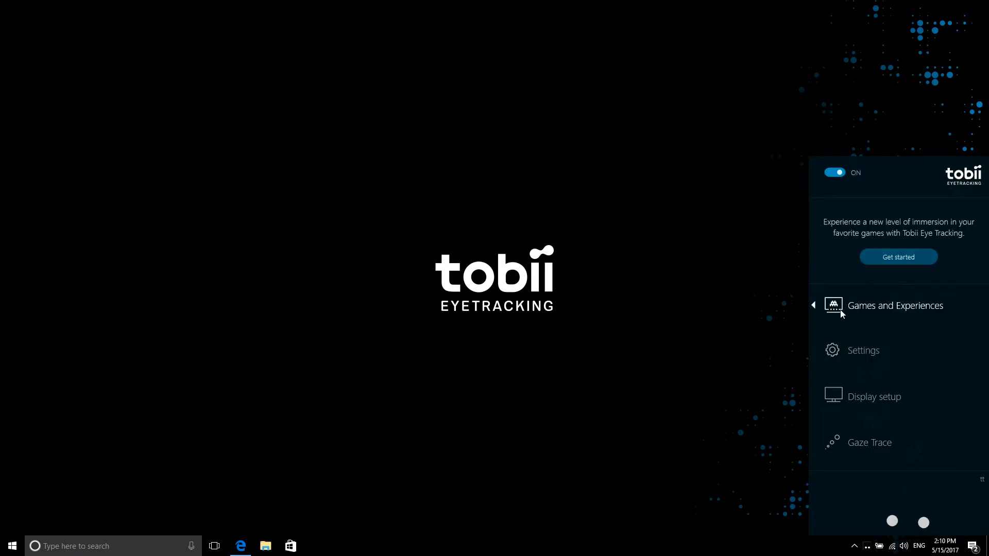
- Start Game Hub from the Tobii tray's Games and Experiences list
click(895, 305)
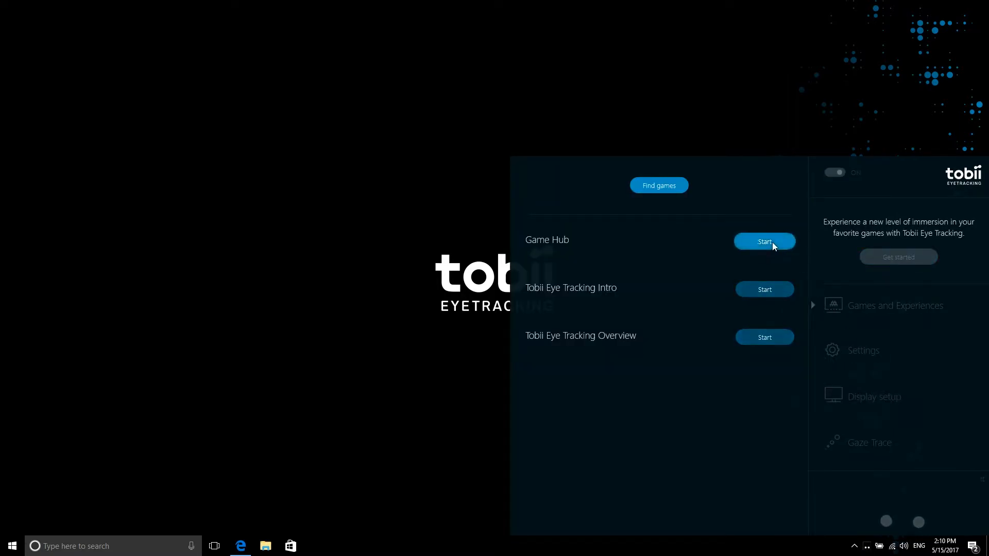
click(764, 241)
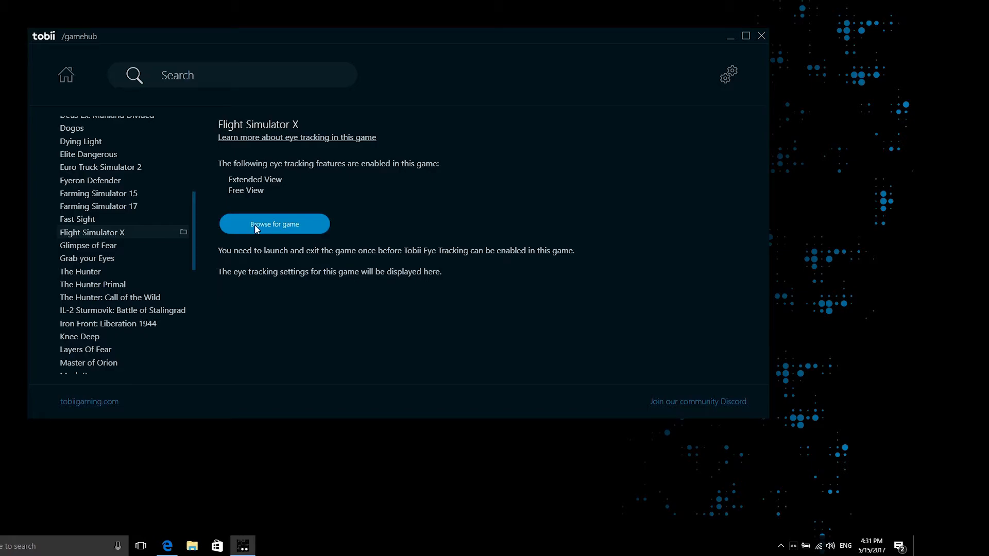
- Browse for the game and open Elite Dangerous's Products folder
click(274, 224)
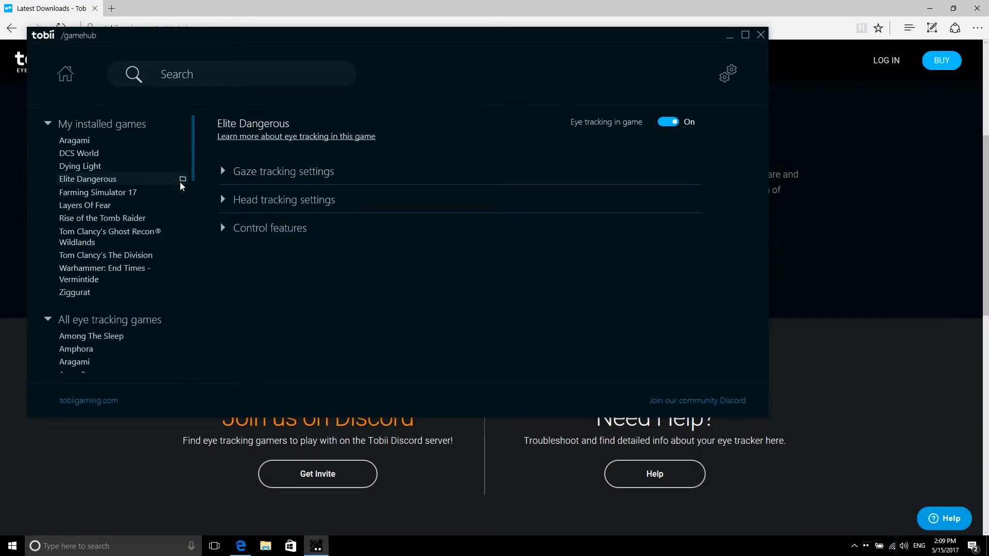
click(182, 179)
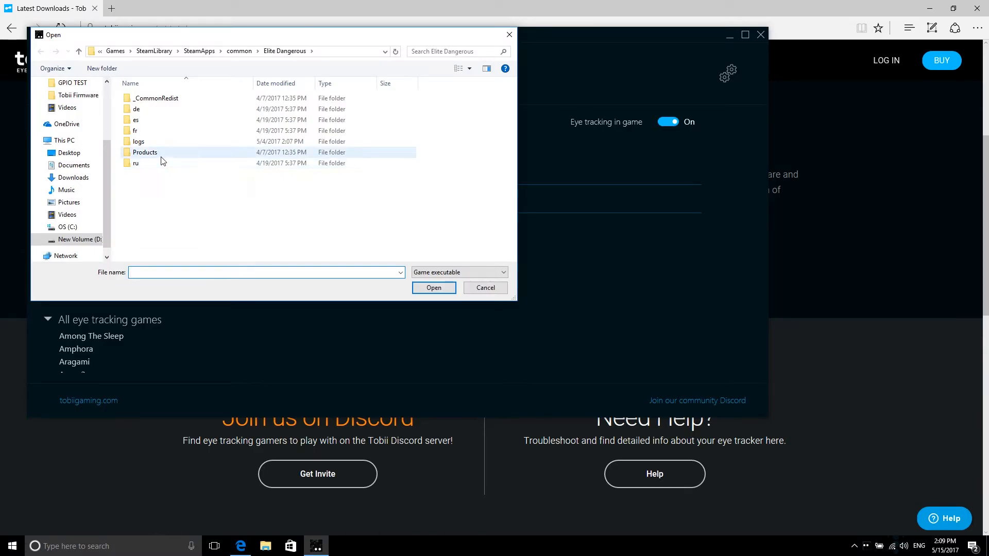
double_click(145, 152)
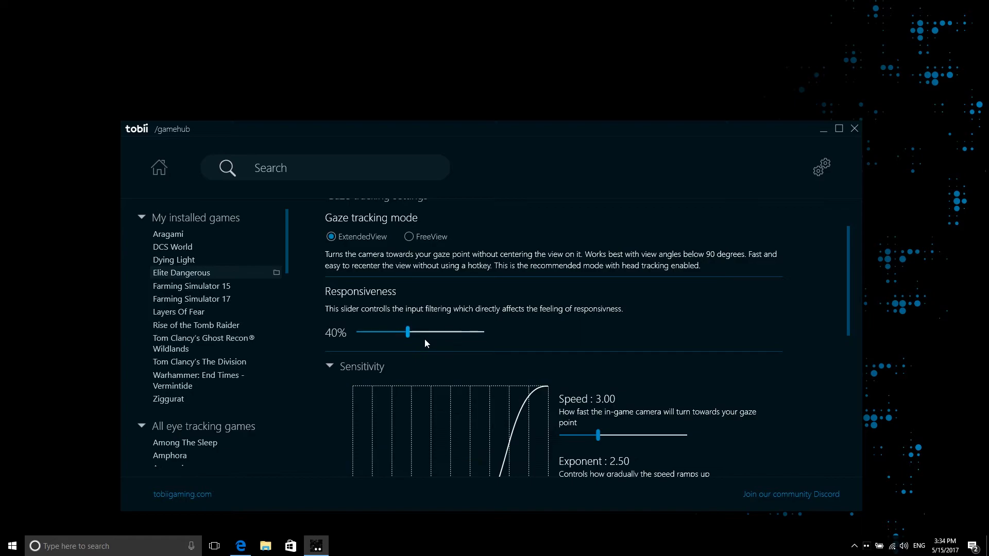
- Review Elite Dangerous head tracking and control settings, close the hub, reveal hidden tray icons
scroll(down, 3)
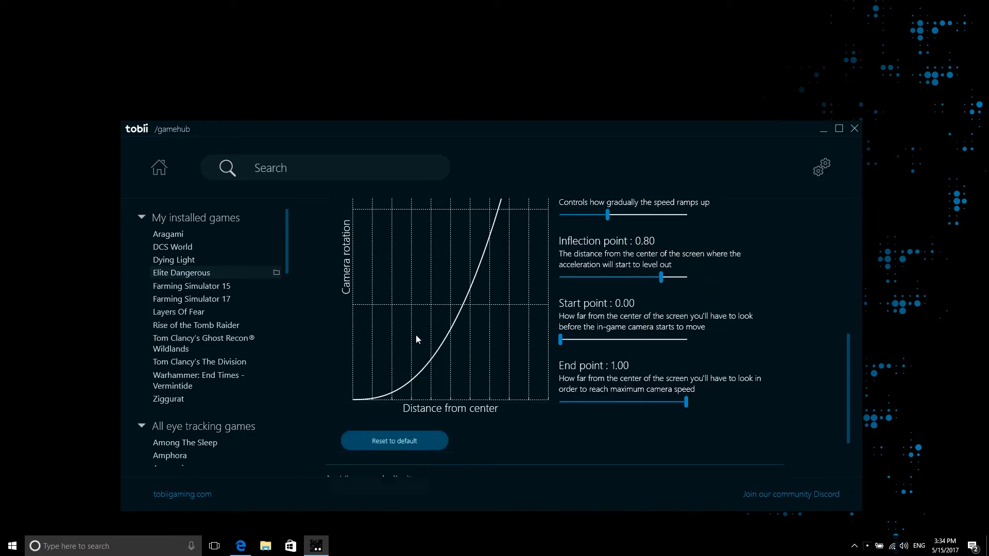
scroll(down, 3)
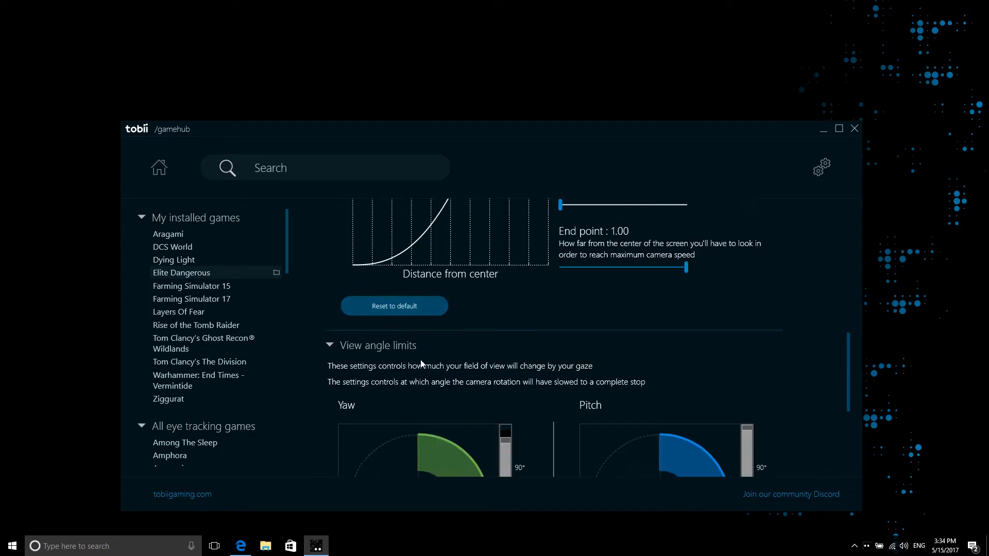
scroll(down, 3)
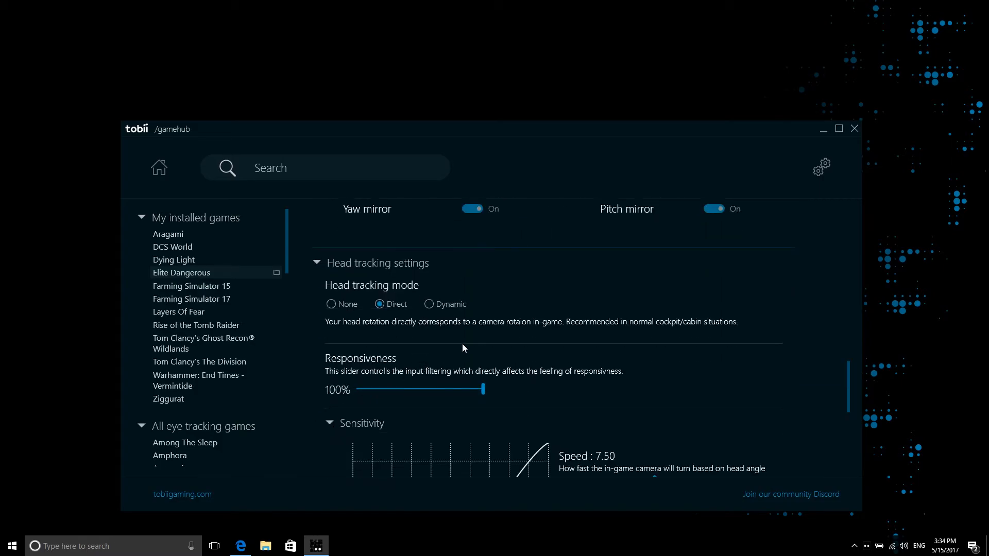
scroll(down, 3)
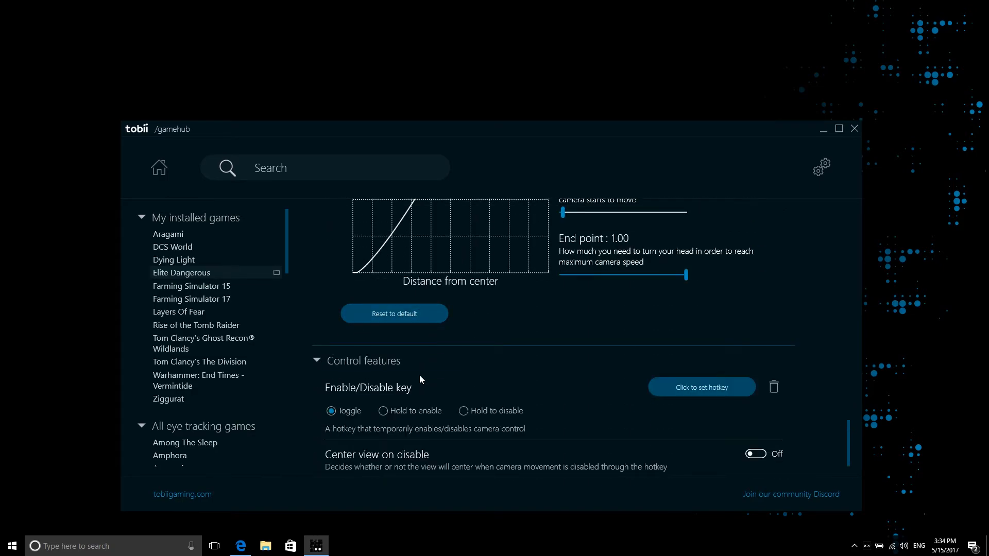
click(854, 128)
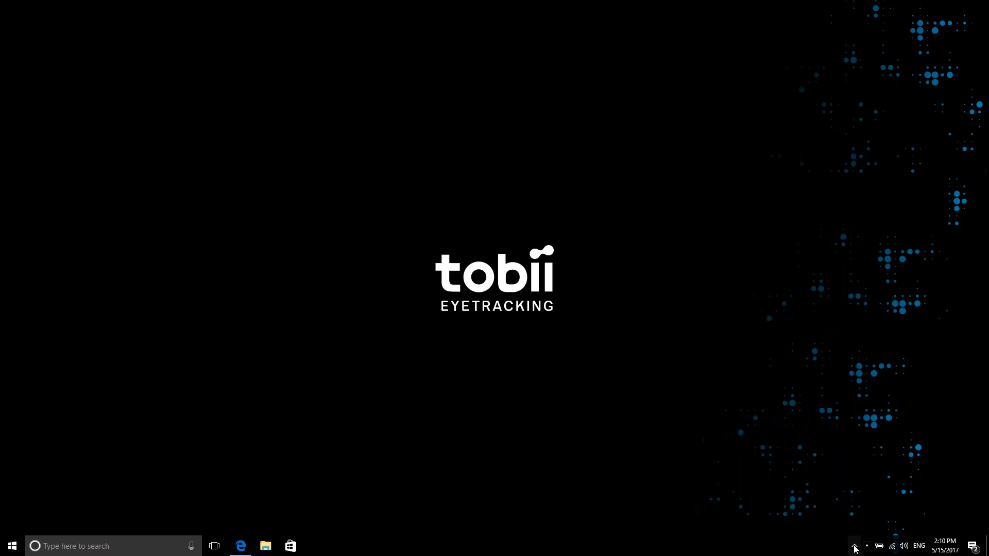
click(853, 545)
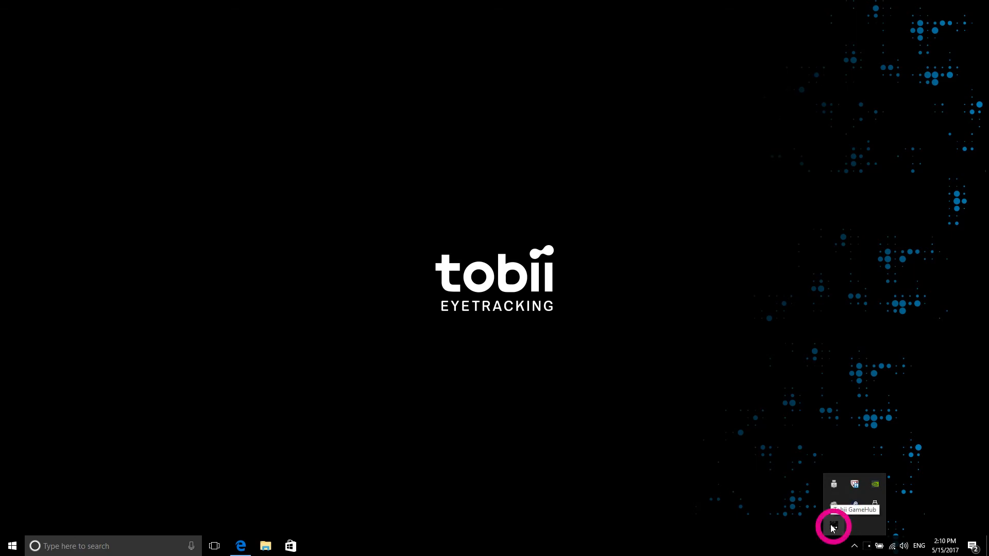